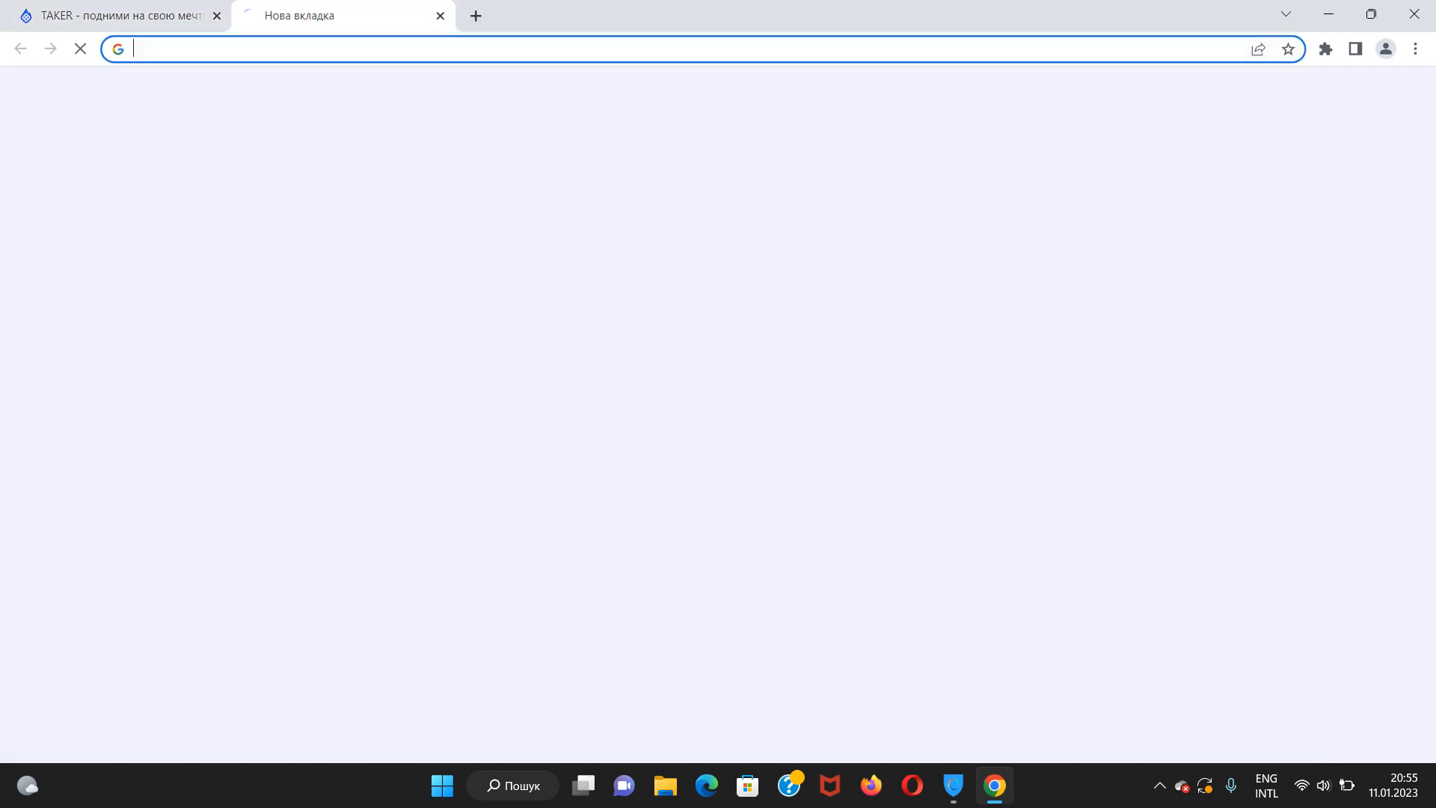
Enter the query "74 500 rubles in dollars" in the new tab's address bar.
text(74)
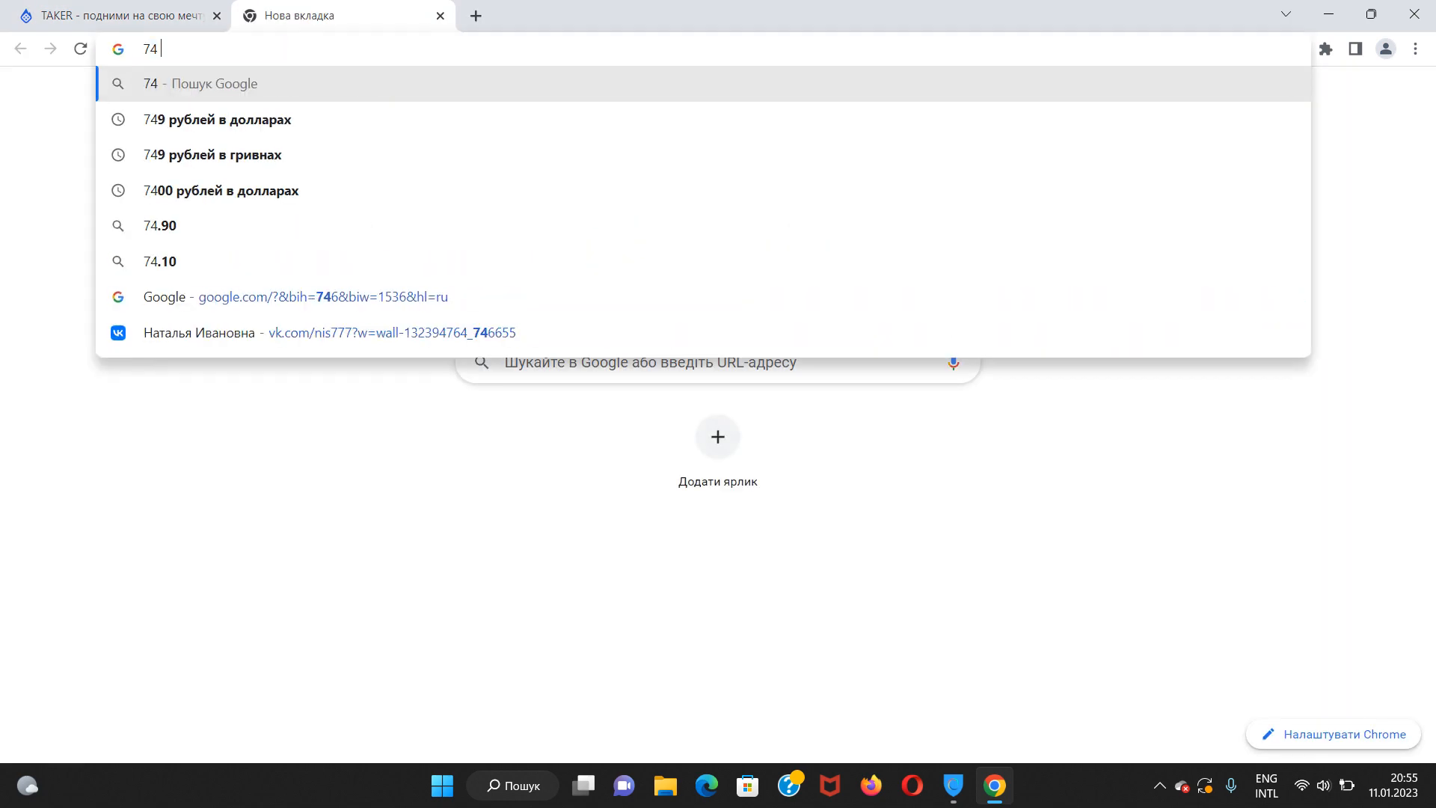
text(500 rubles in)
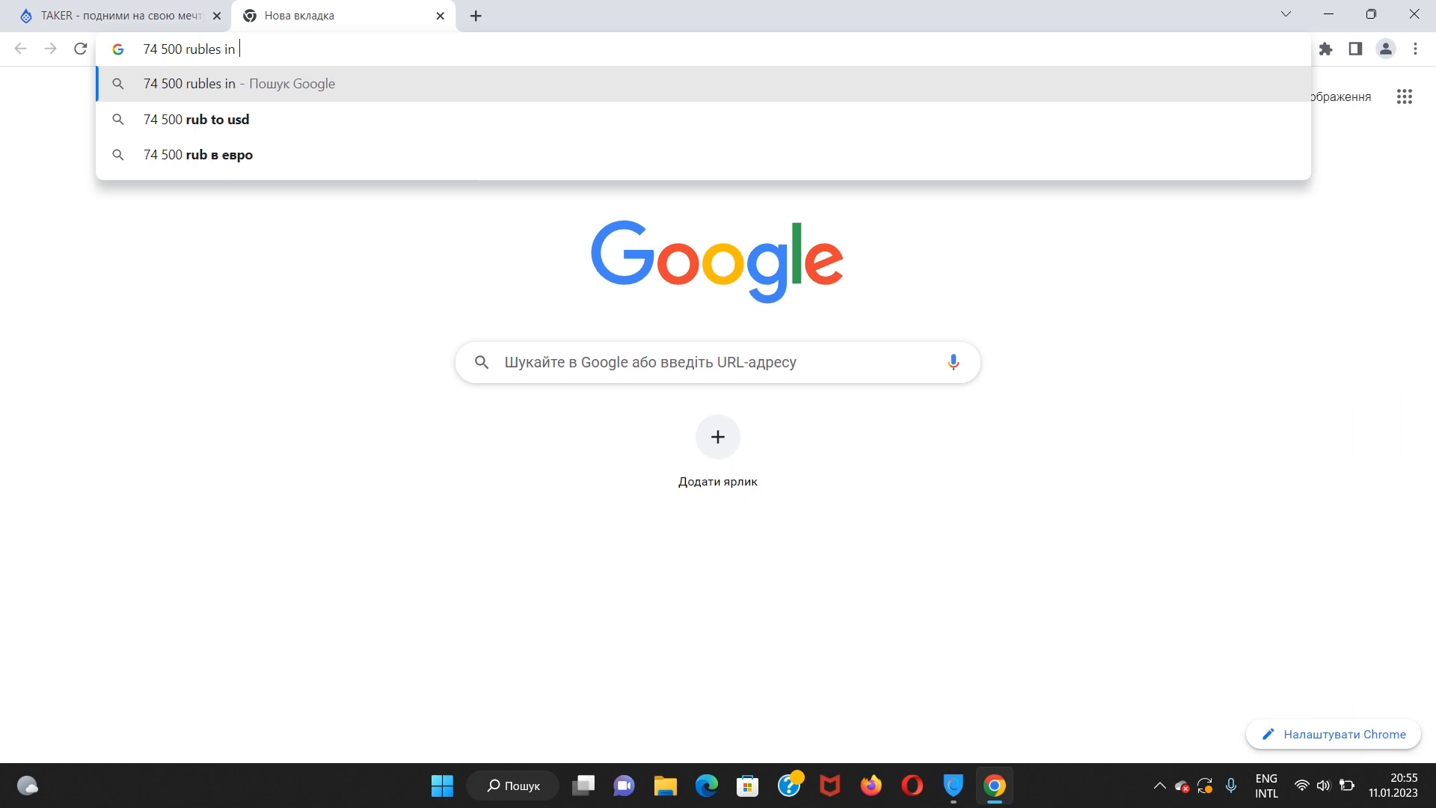
text(dolla)
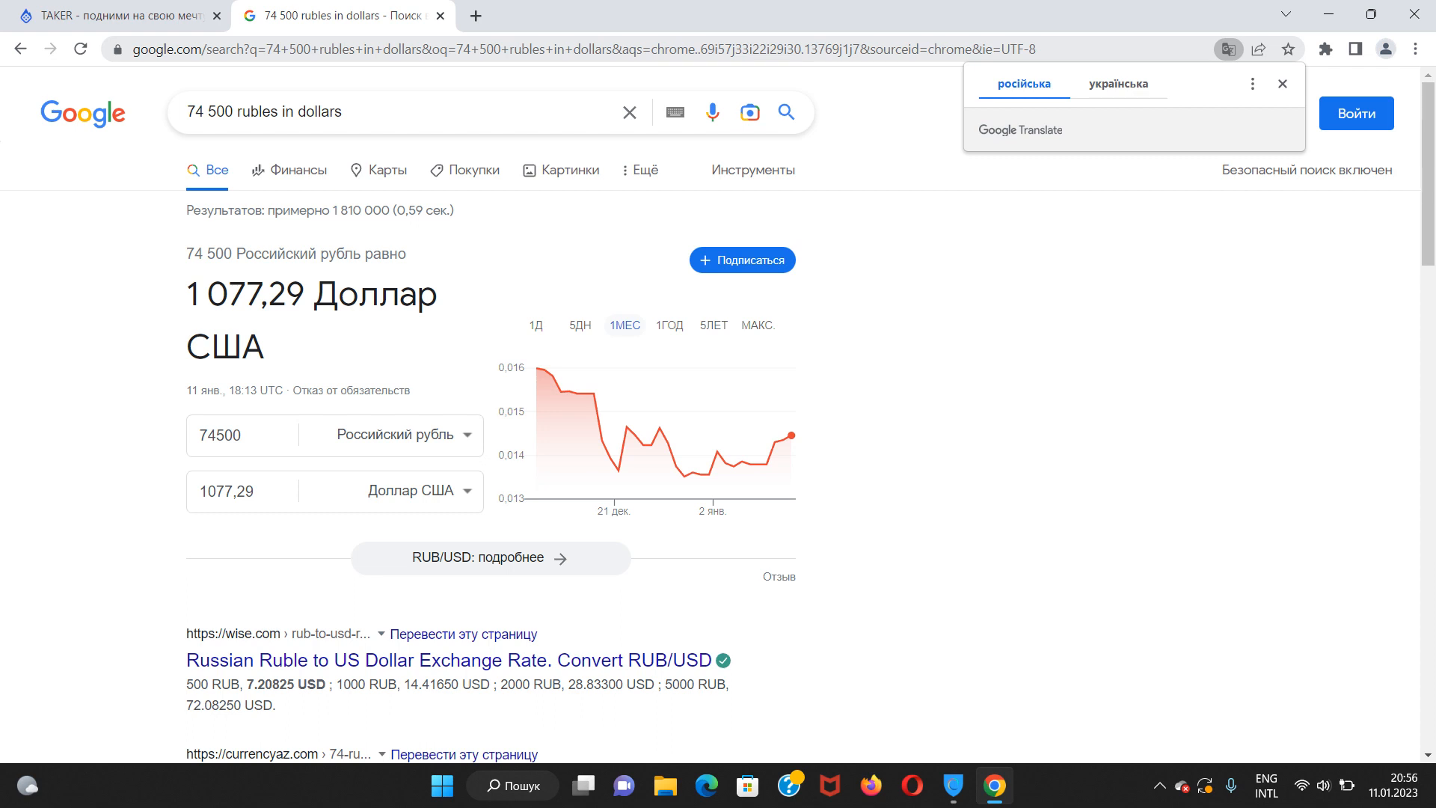
After reading the 1,077.29 USD conversion result, return to the TAKER dice game tab.
click(119, 15)
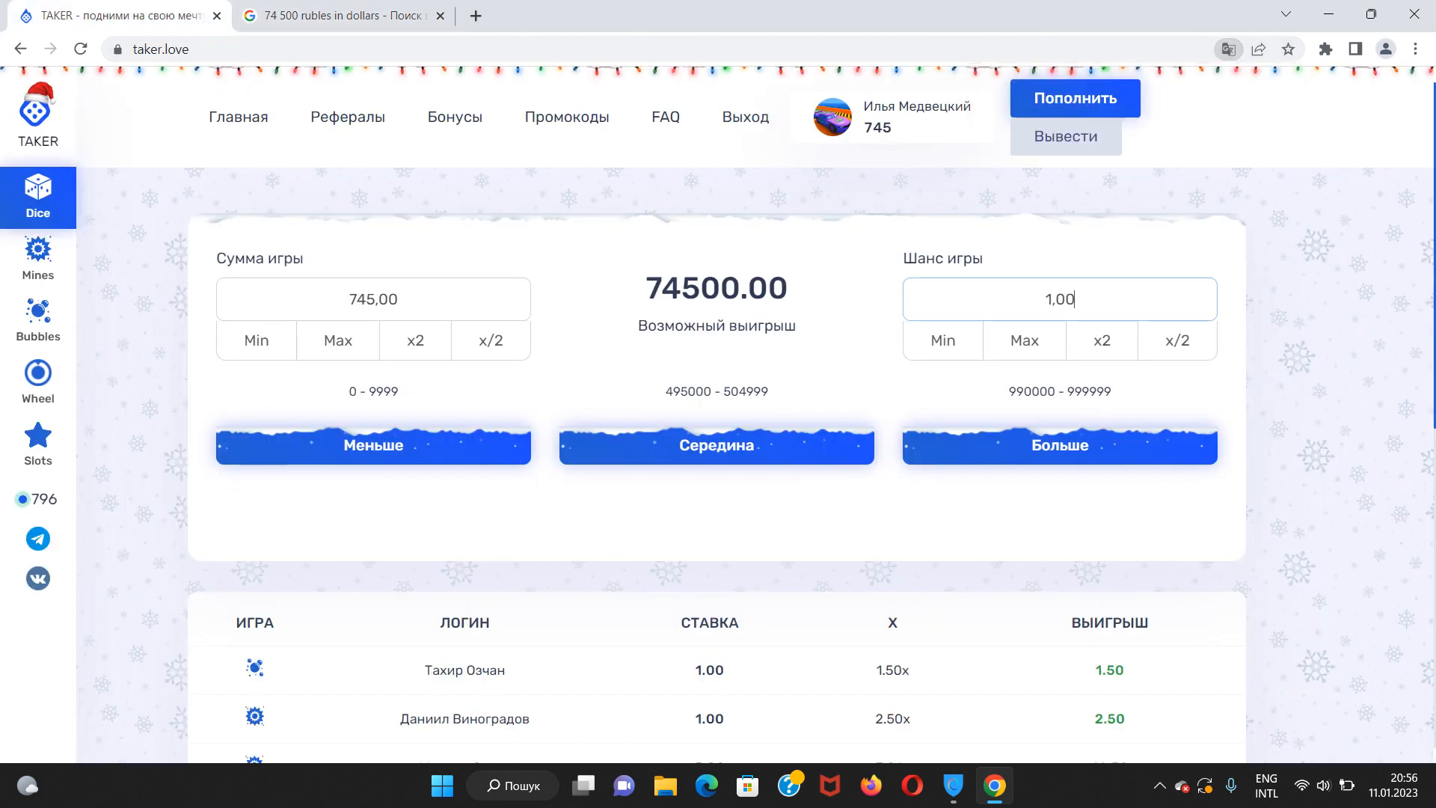